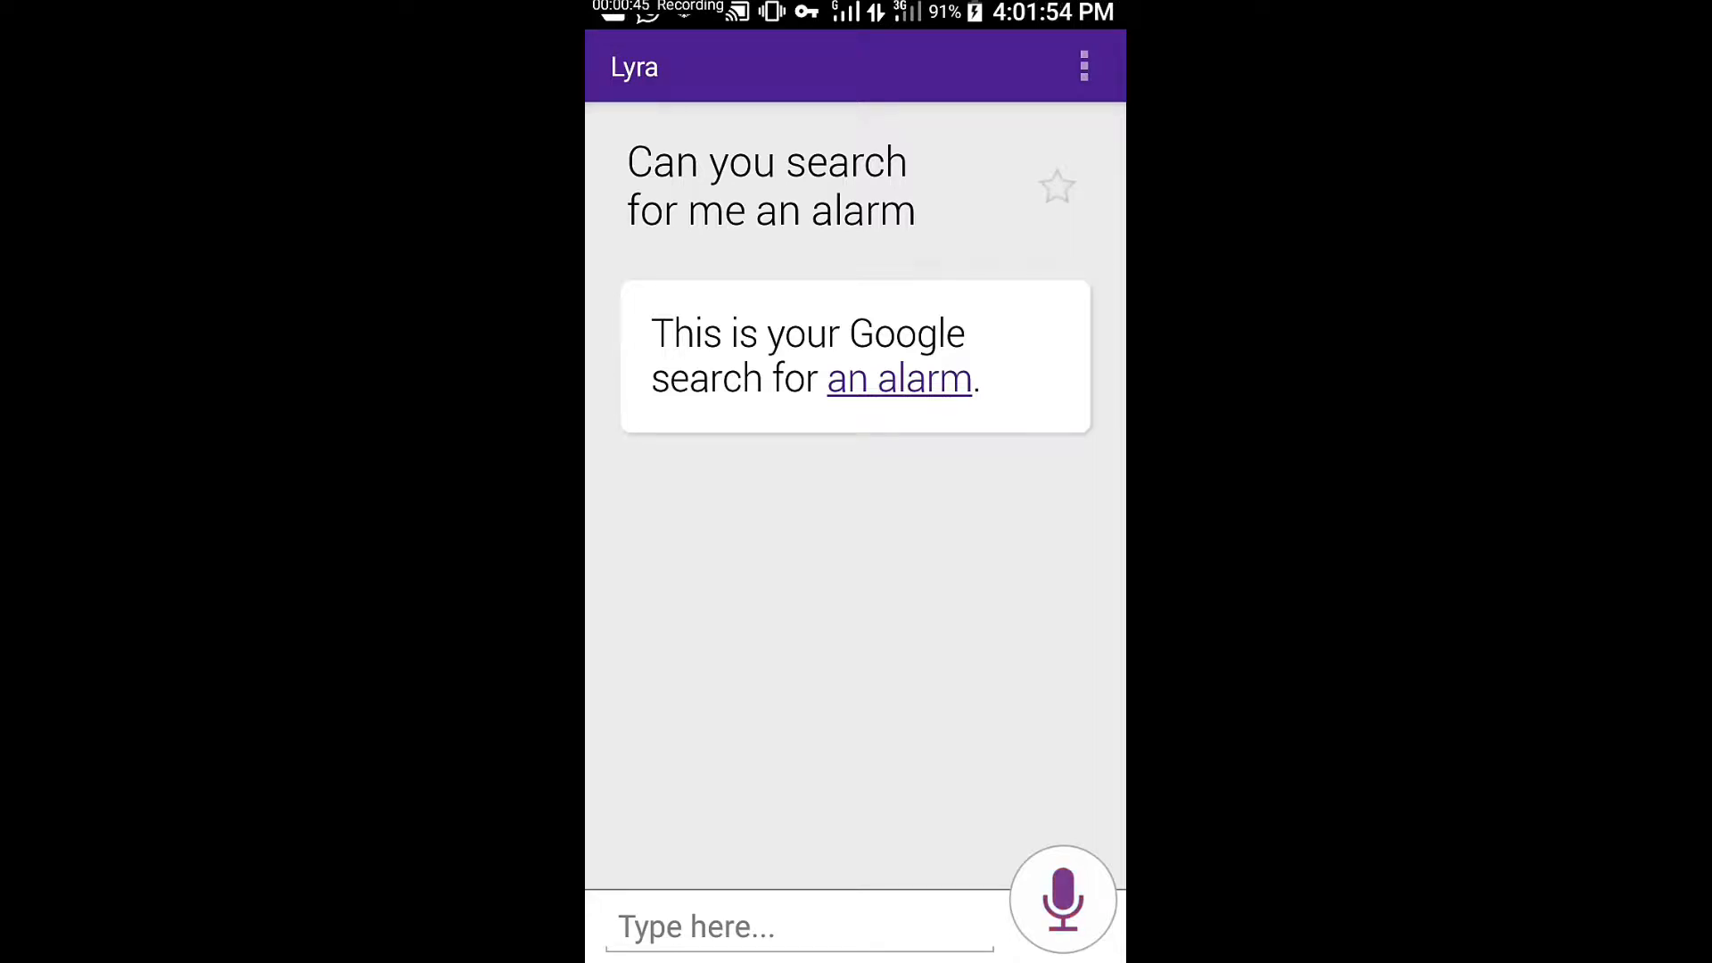
- Have the assistant set an alarm for 7:30 PM by voice
left_click(1059, 918)
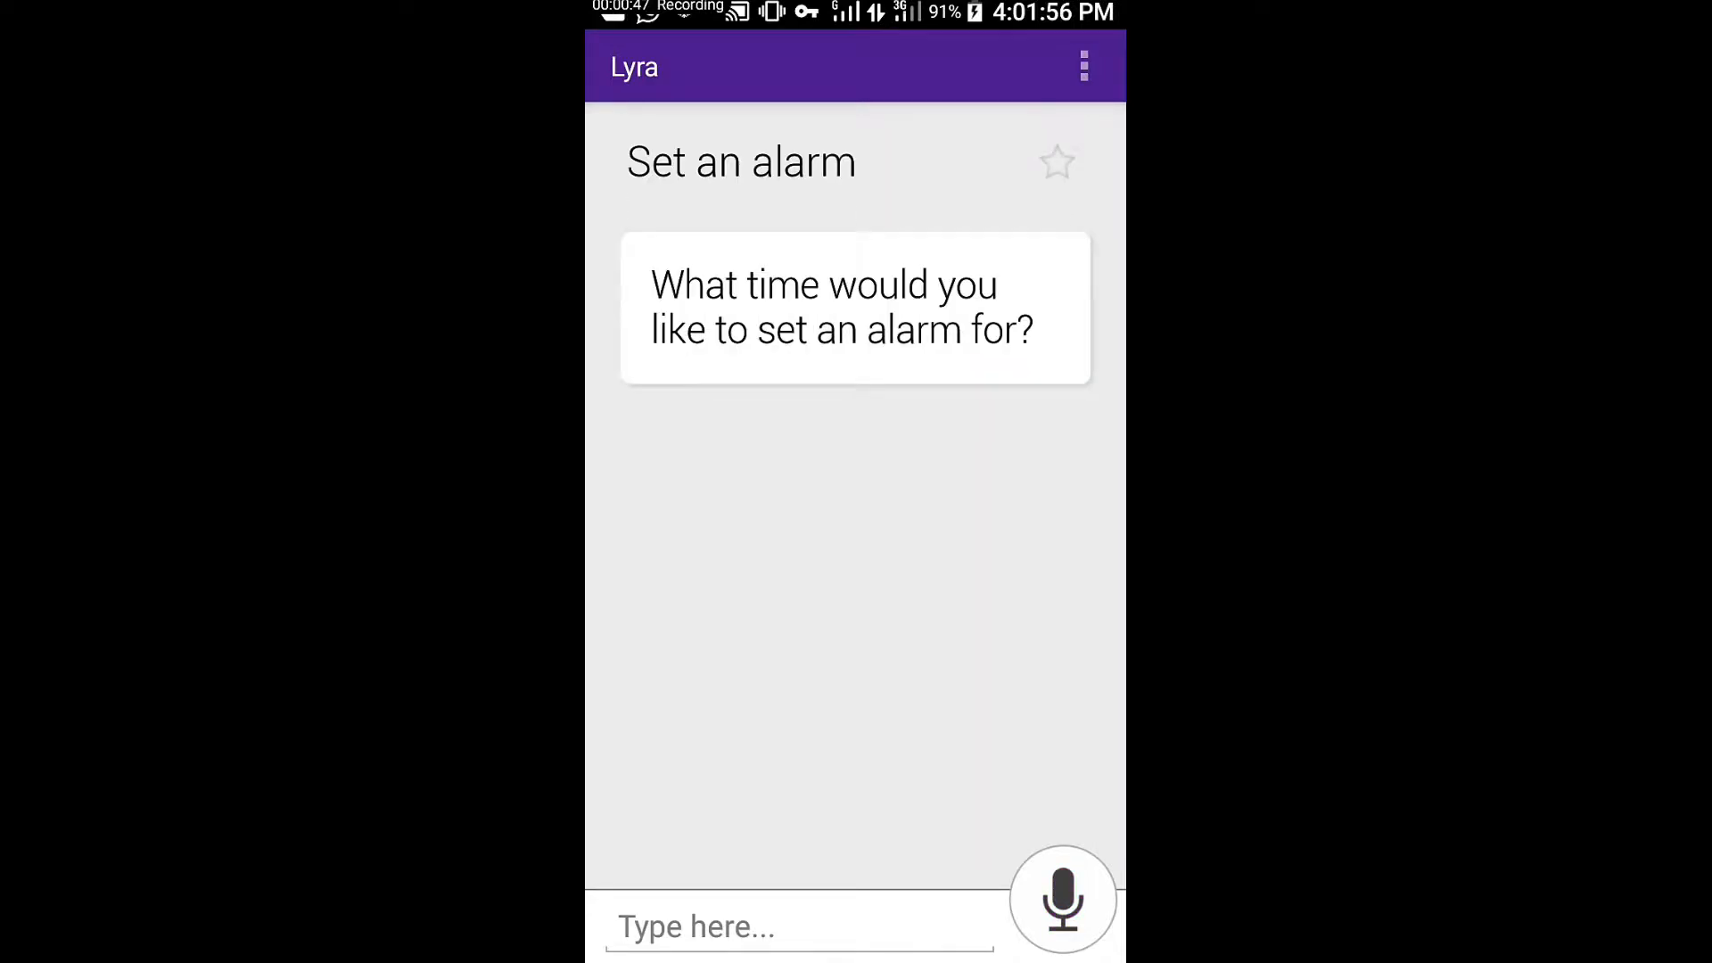
left_click(1061, 913)
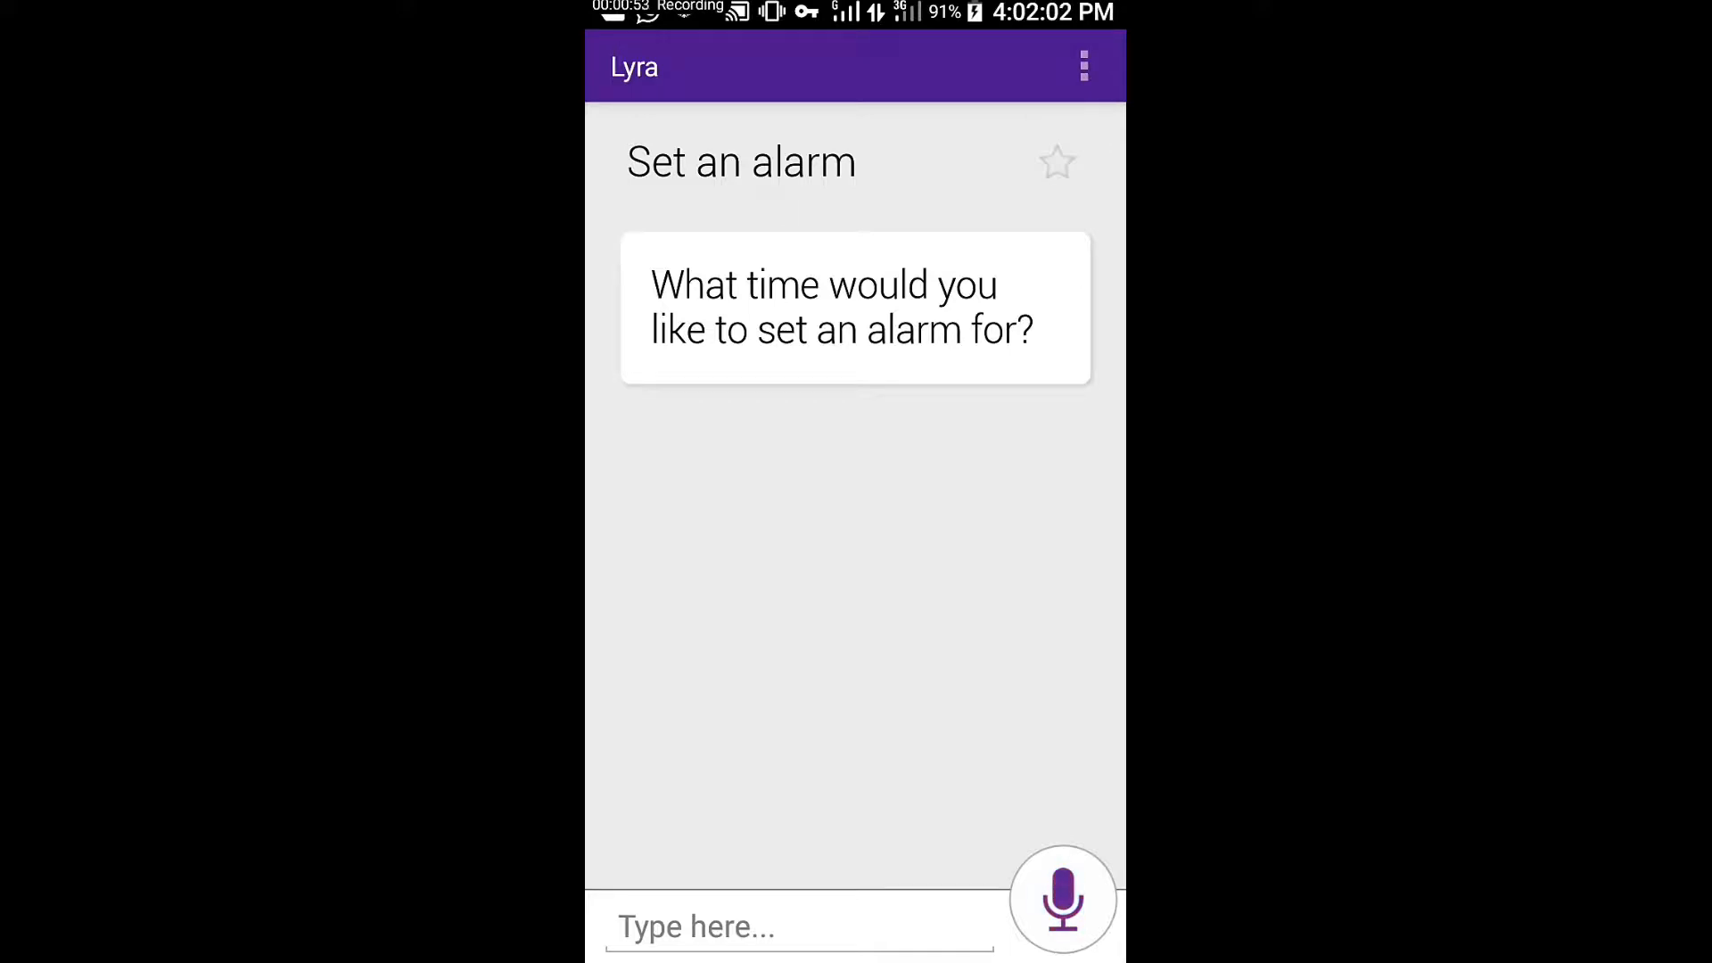
left_click(1063, 914)
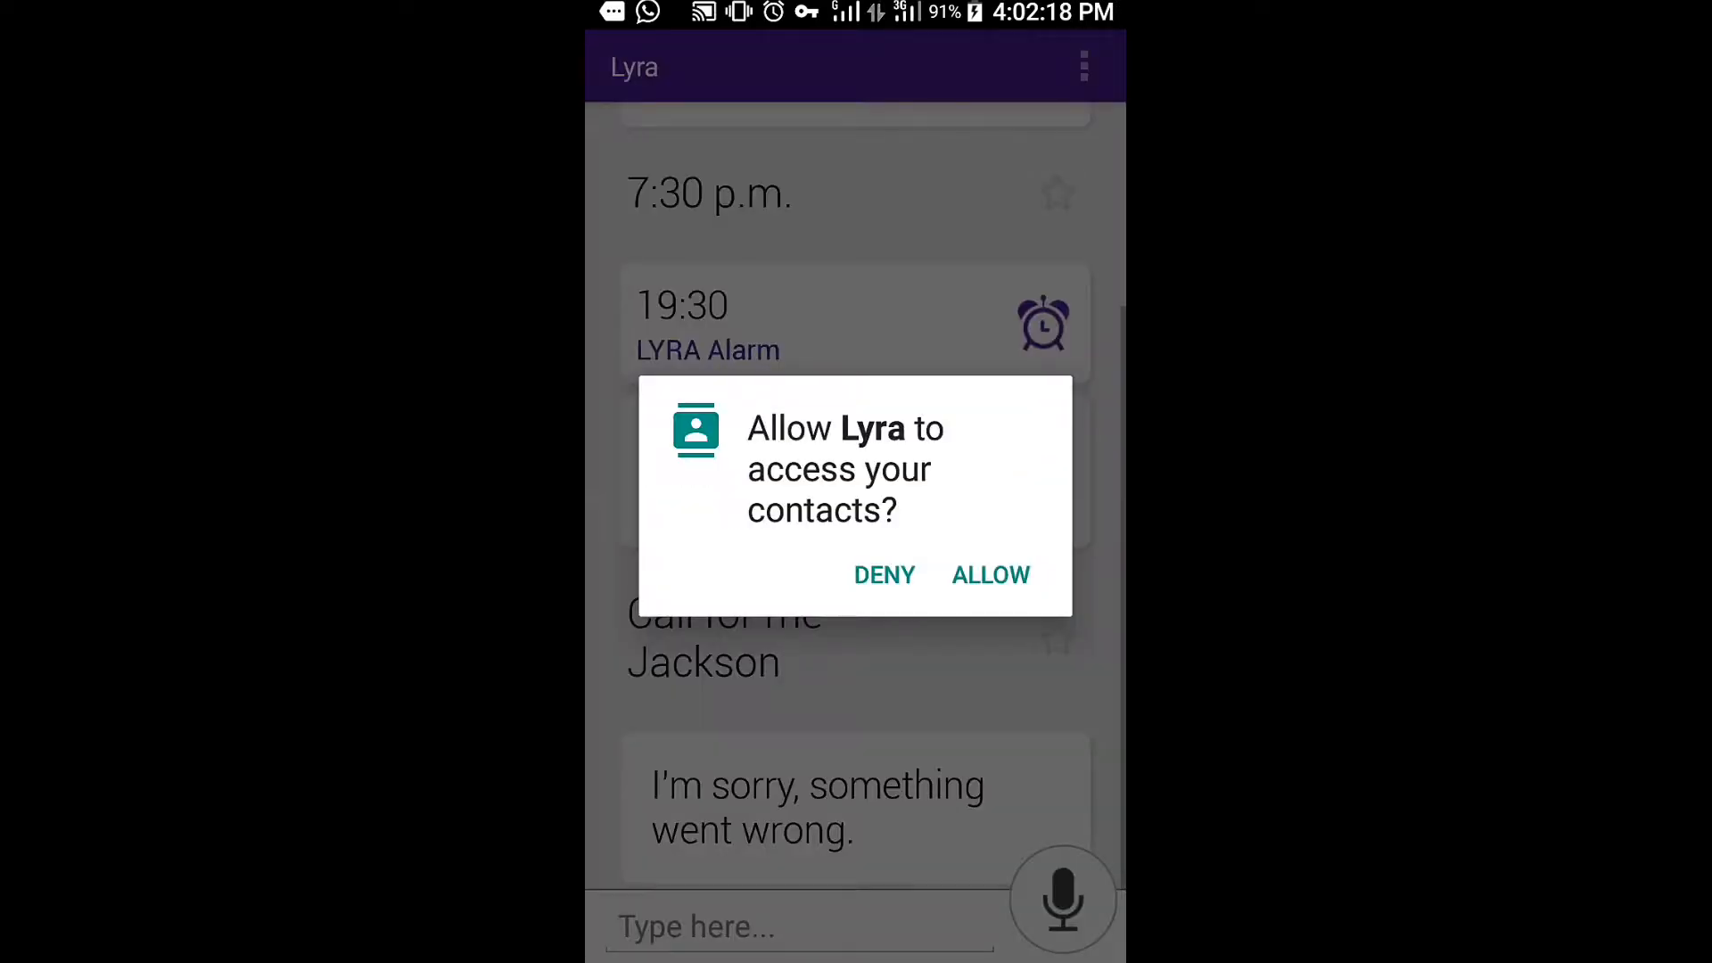
- Ask it to call someone and grant the contacts permission with ALLOW
left_click(991, 574)
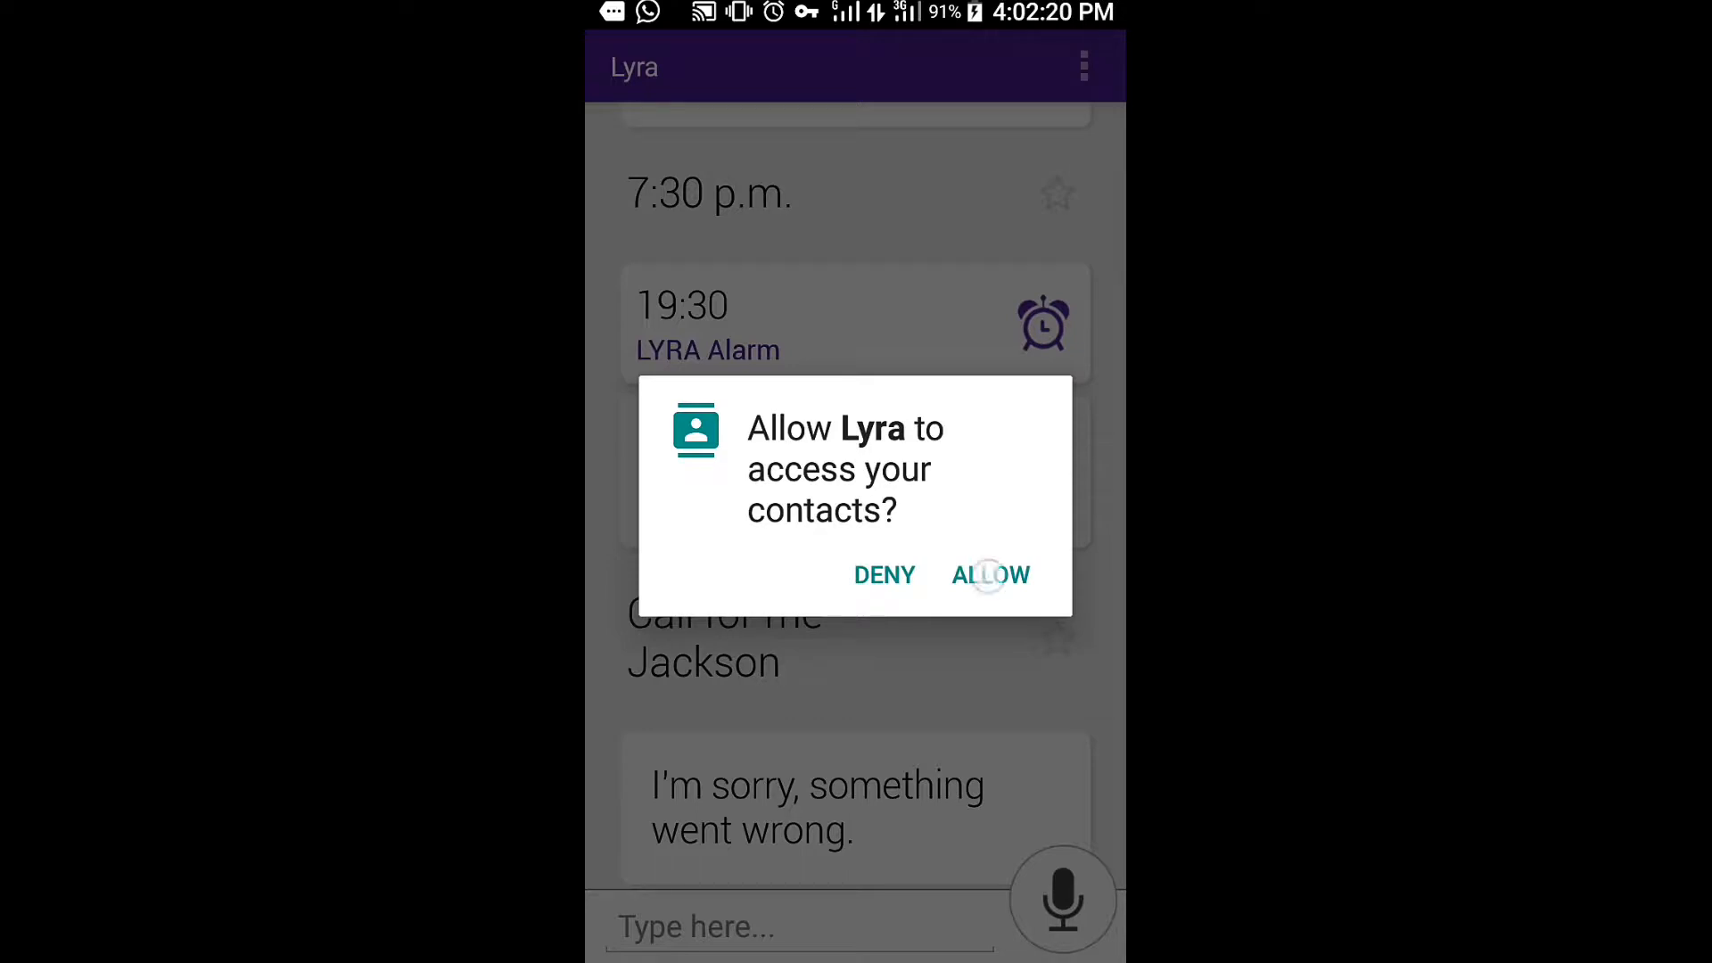
left_click(991, 574)
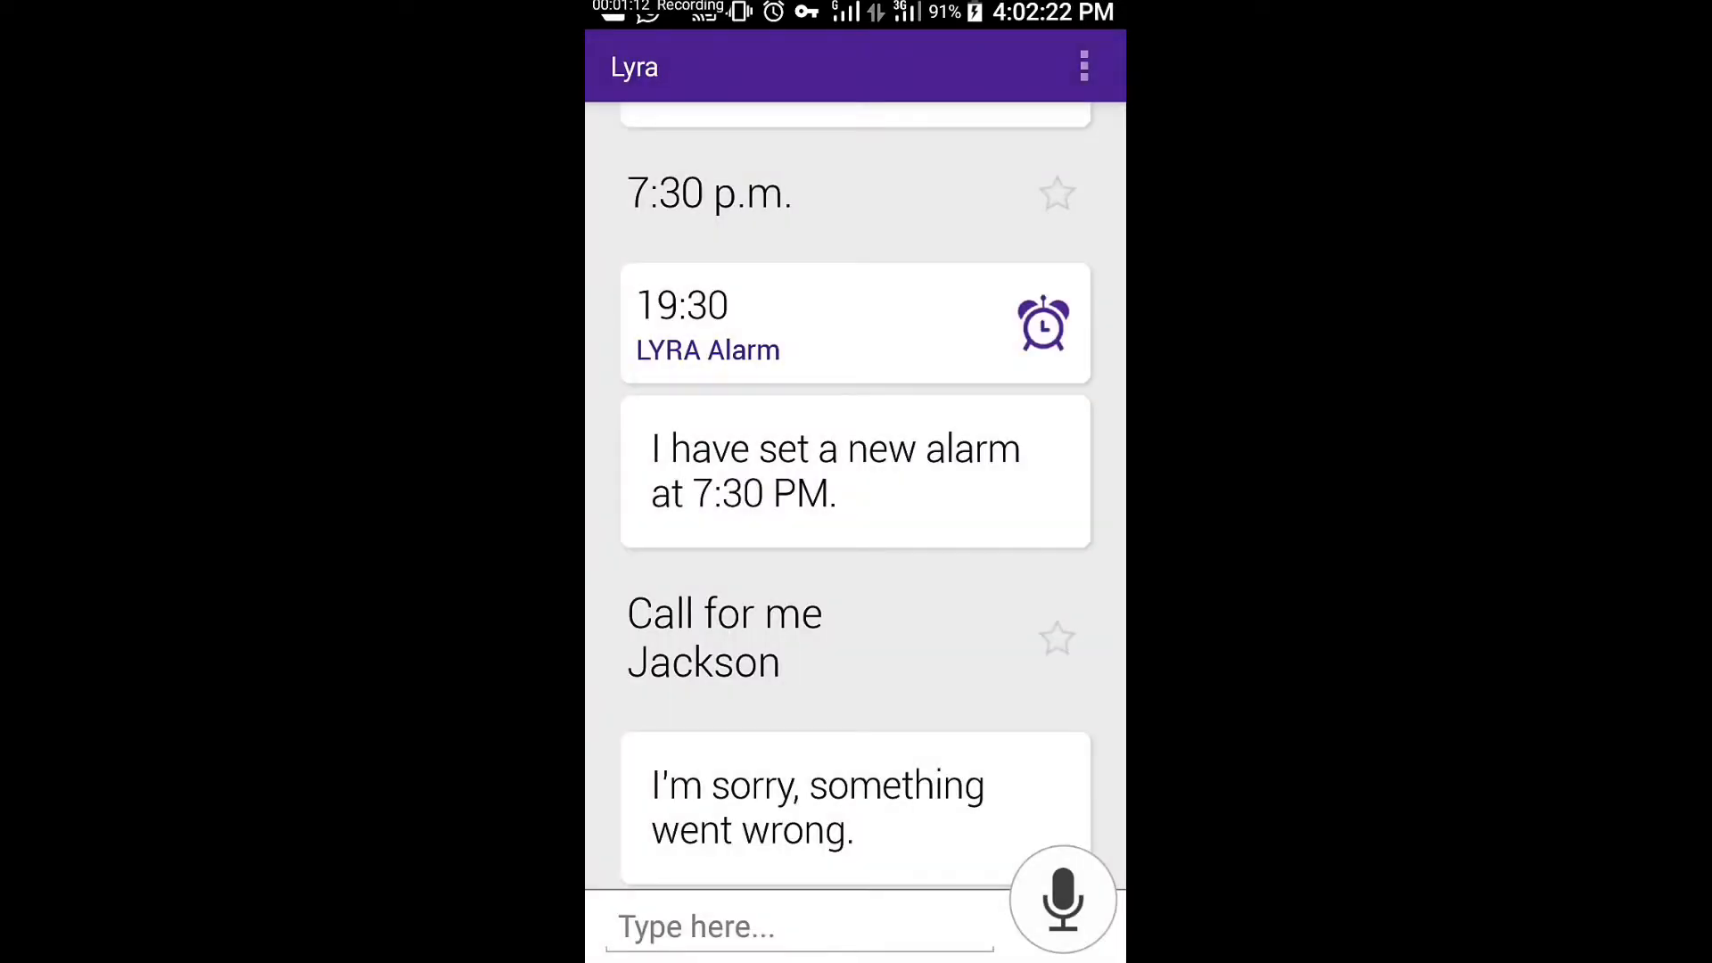
- Ask the assistant to call Mom and pick the Mom contact by voice
left_click(1059, 904)
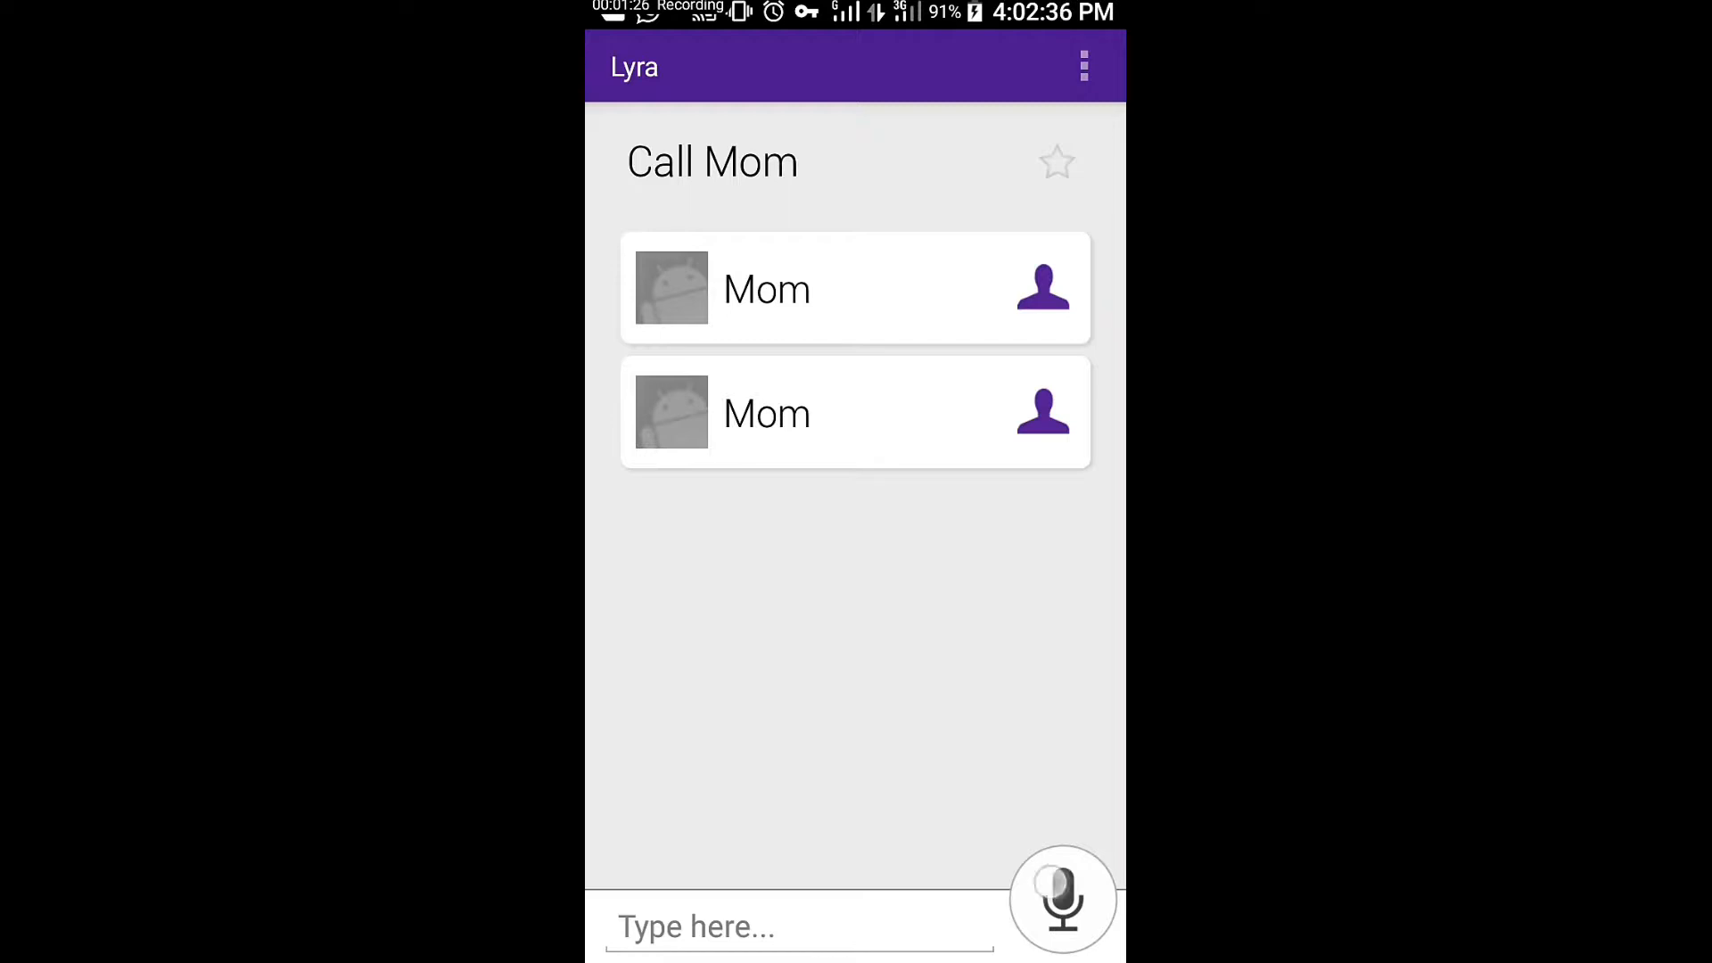
left_click(1061, 913)
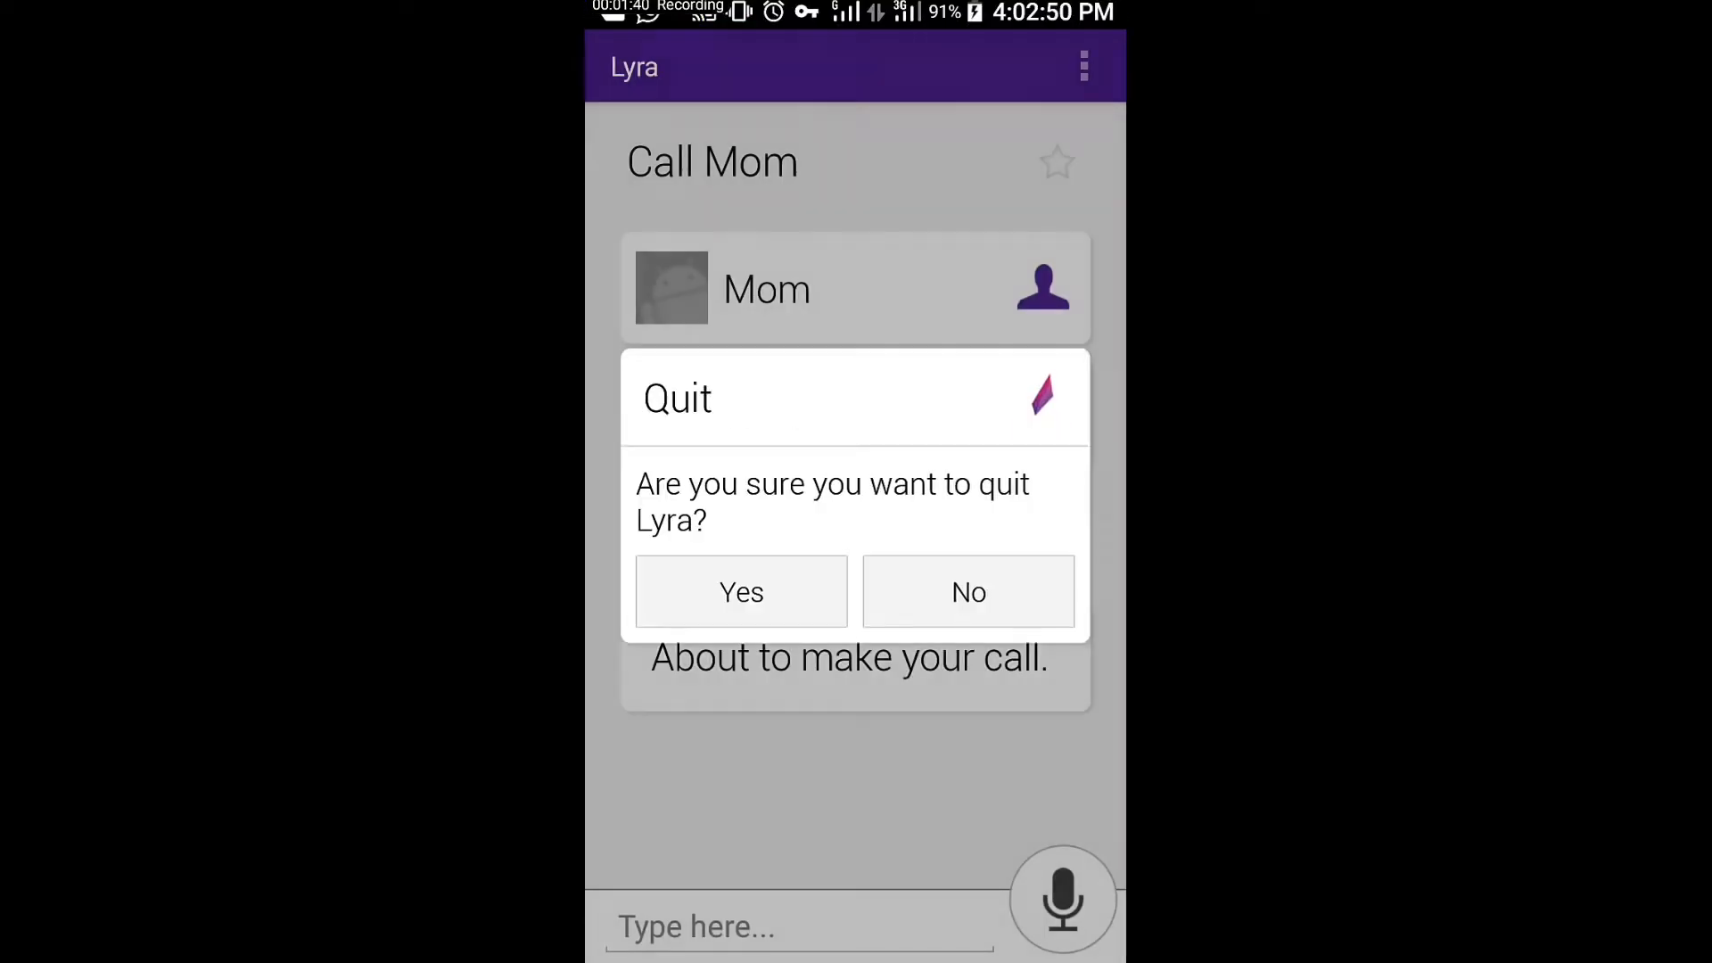
- Leave the assistant and scroll the app drawer down to Play Store
left_click(741, 591)
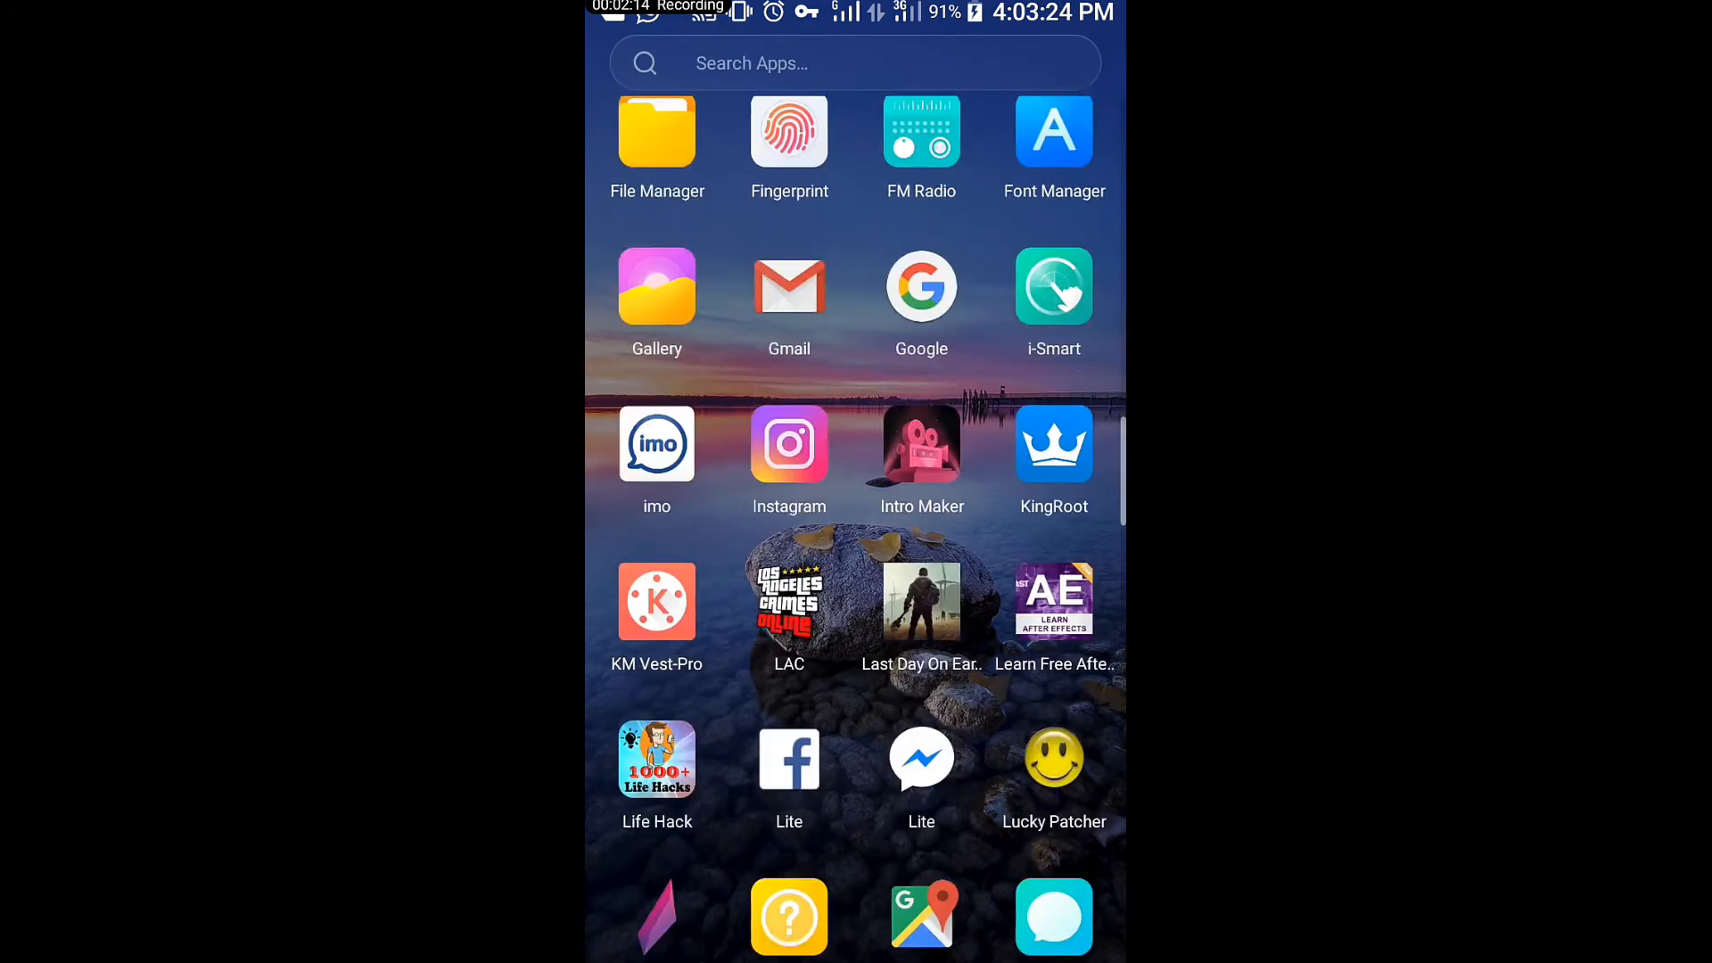
scroll("down", 3)
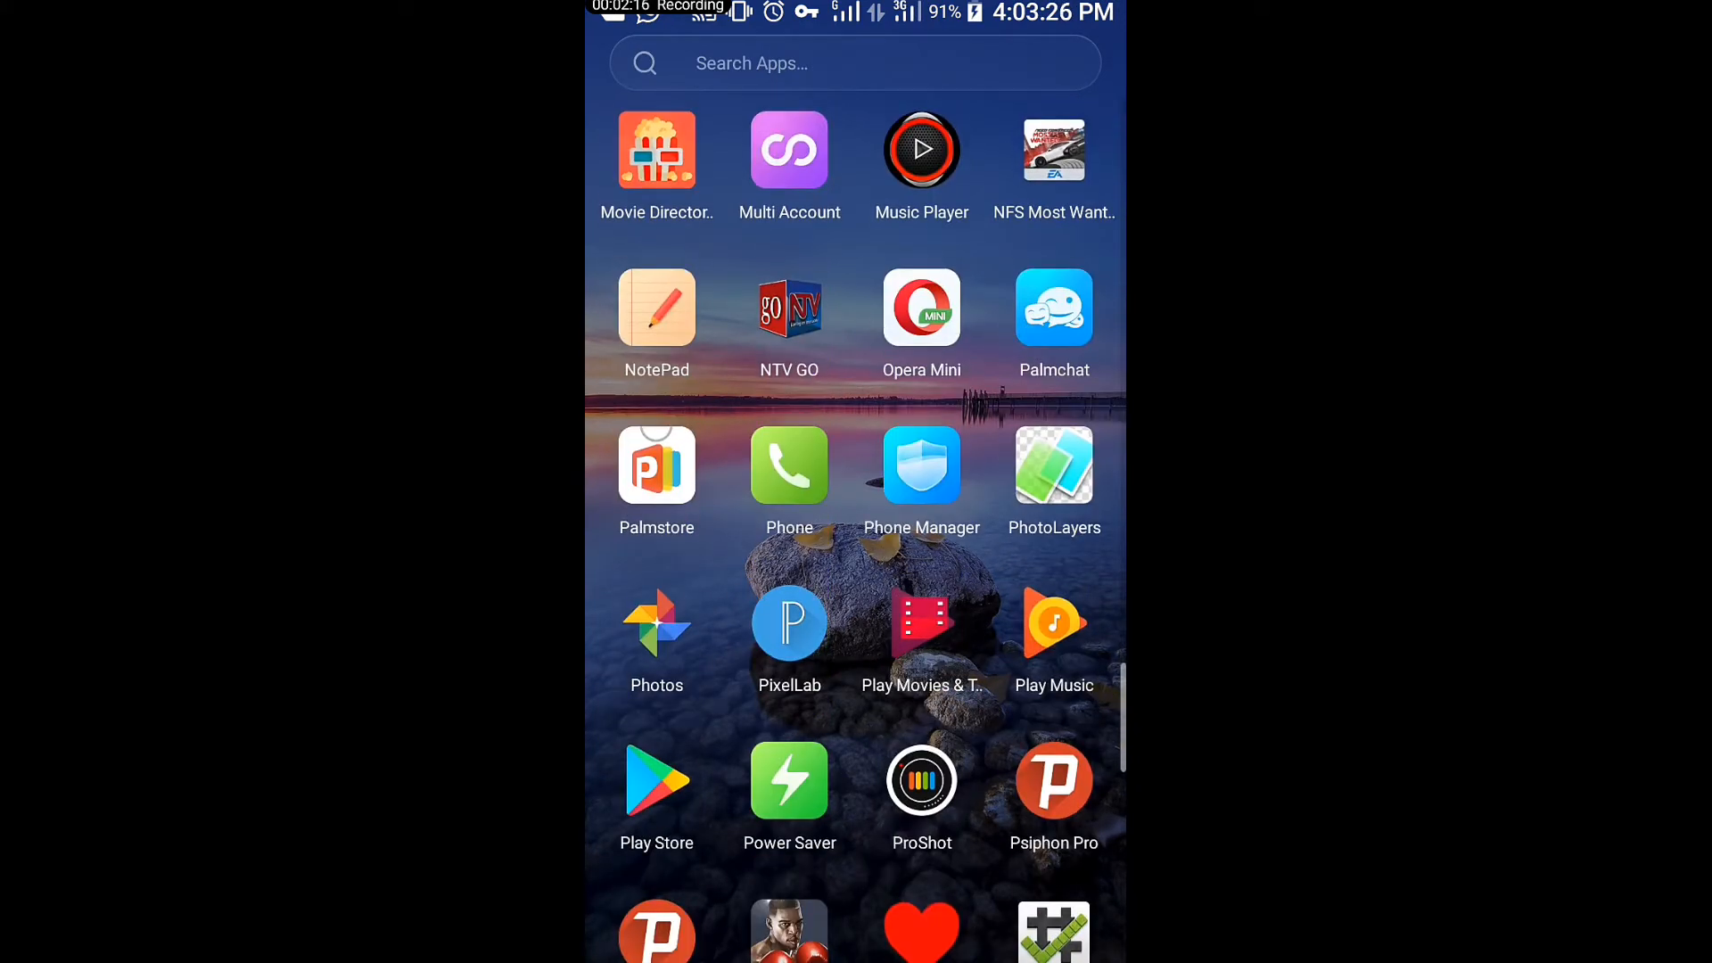
- Search Play Store for "lyra", show the Lyra Virtual Assistant page, then return home
left_click(656, 781)
type("lyra")
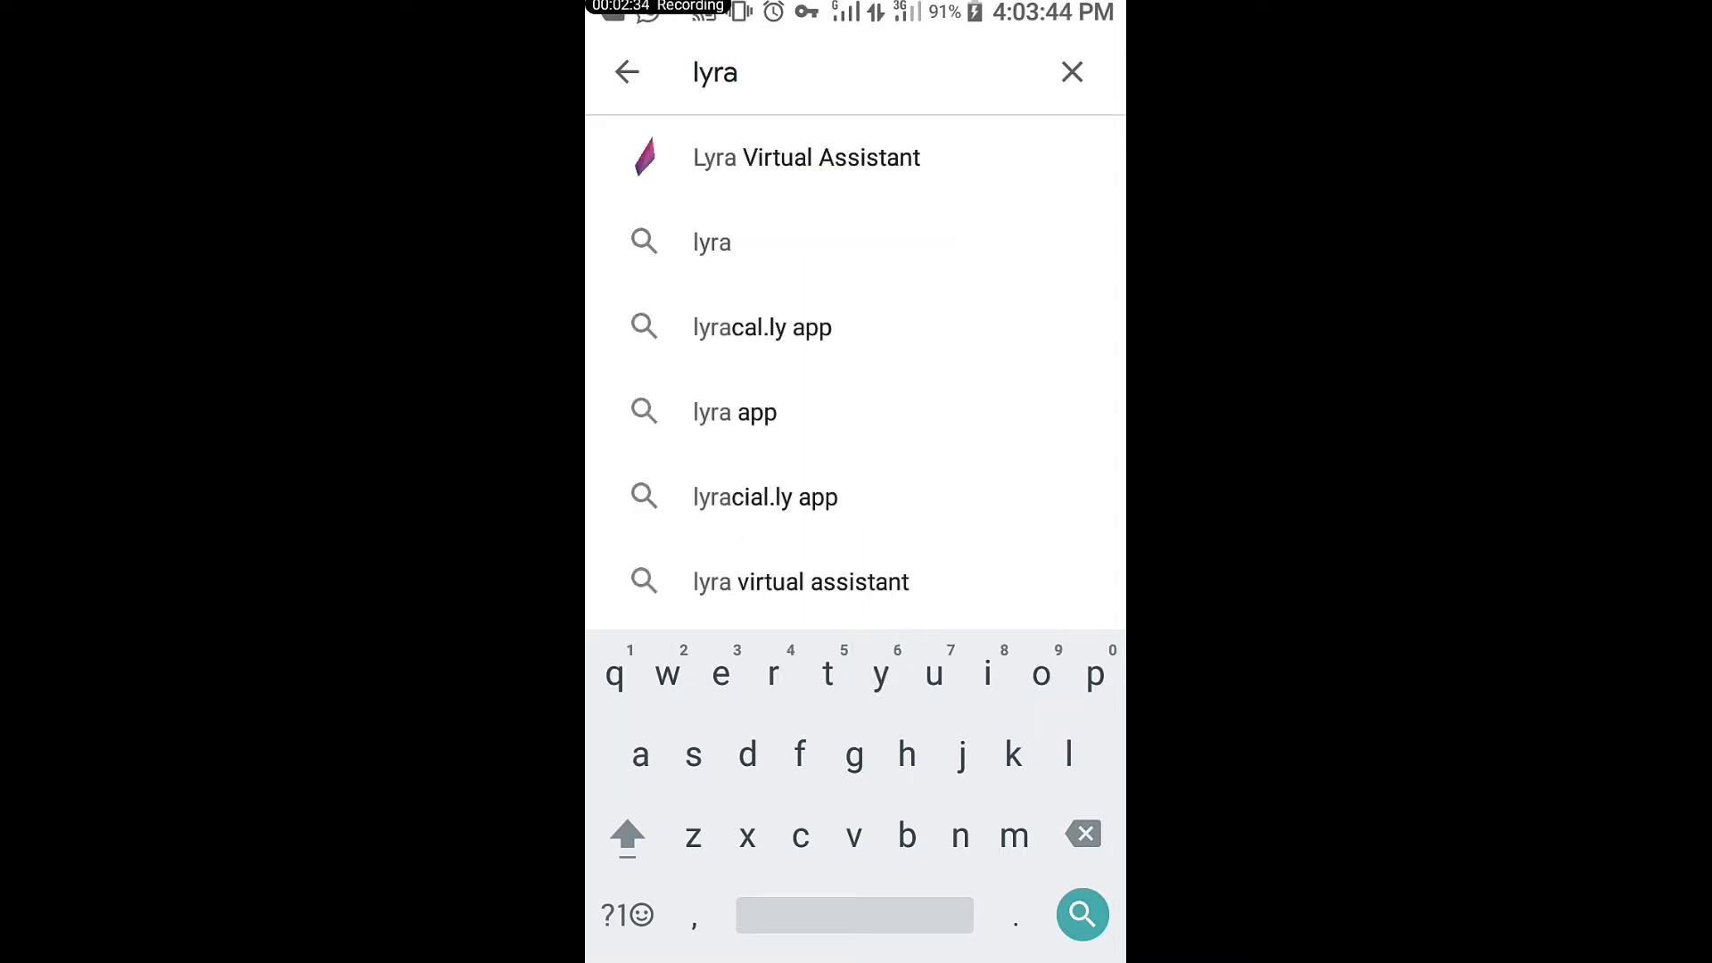
left_click(804, 157)
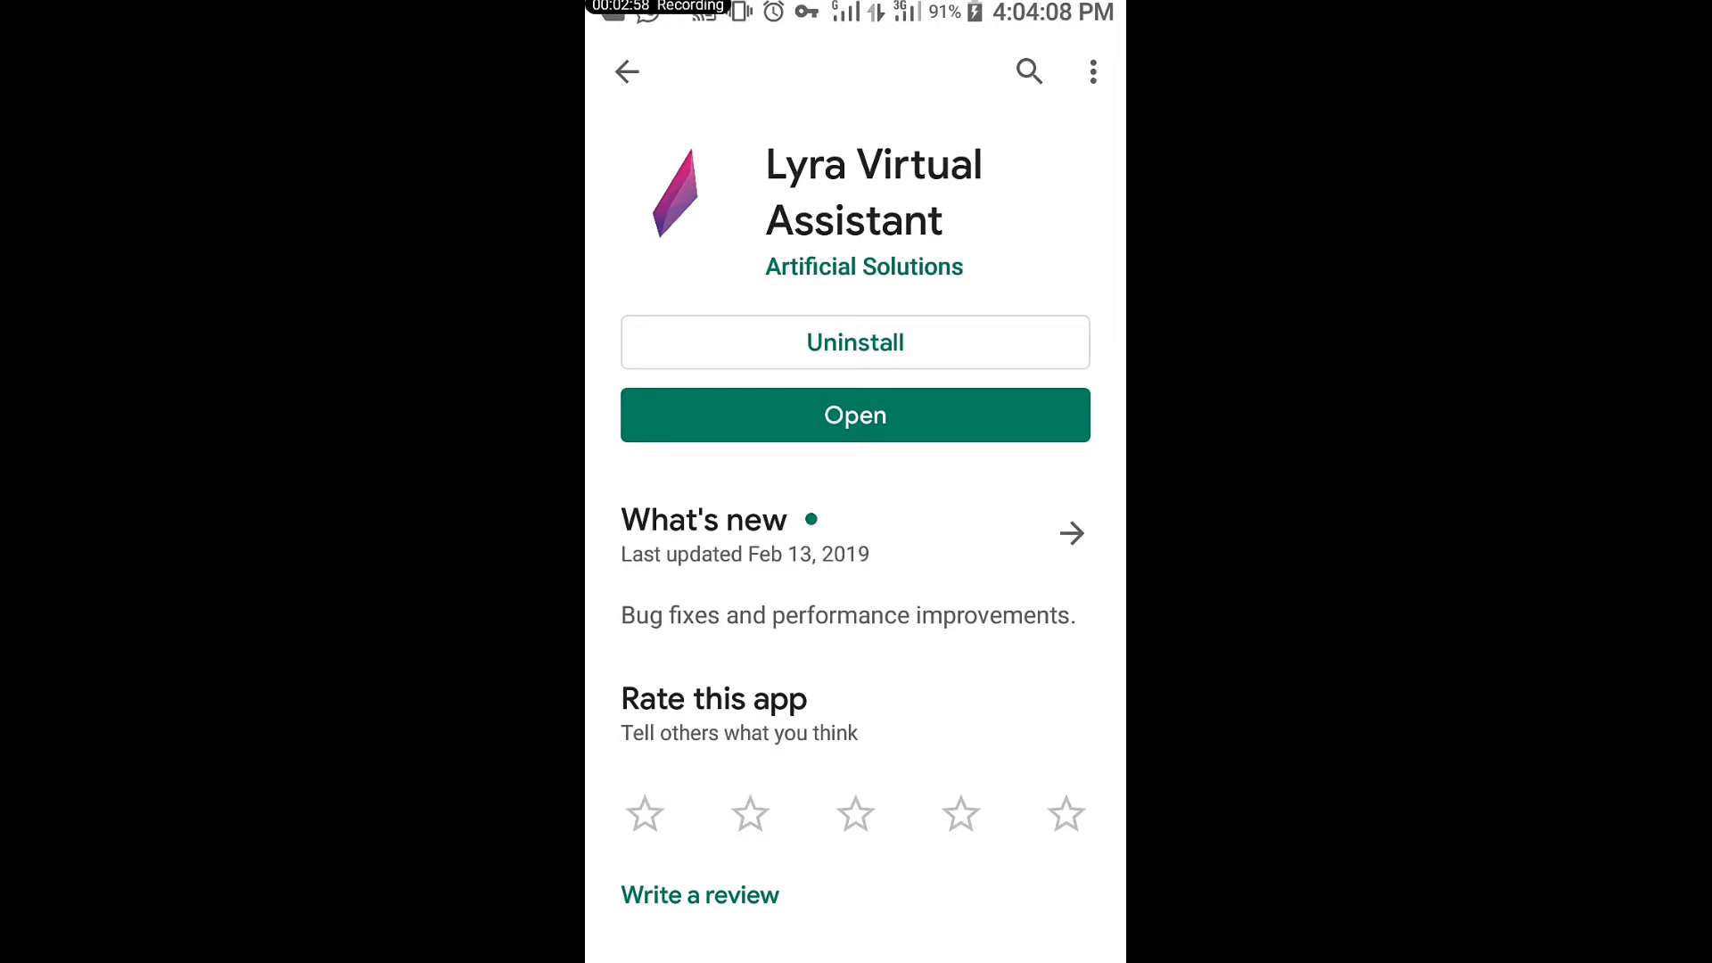
left_click(627, 72)
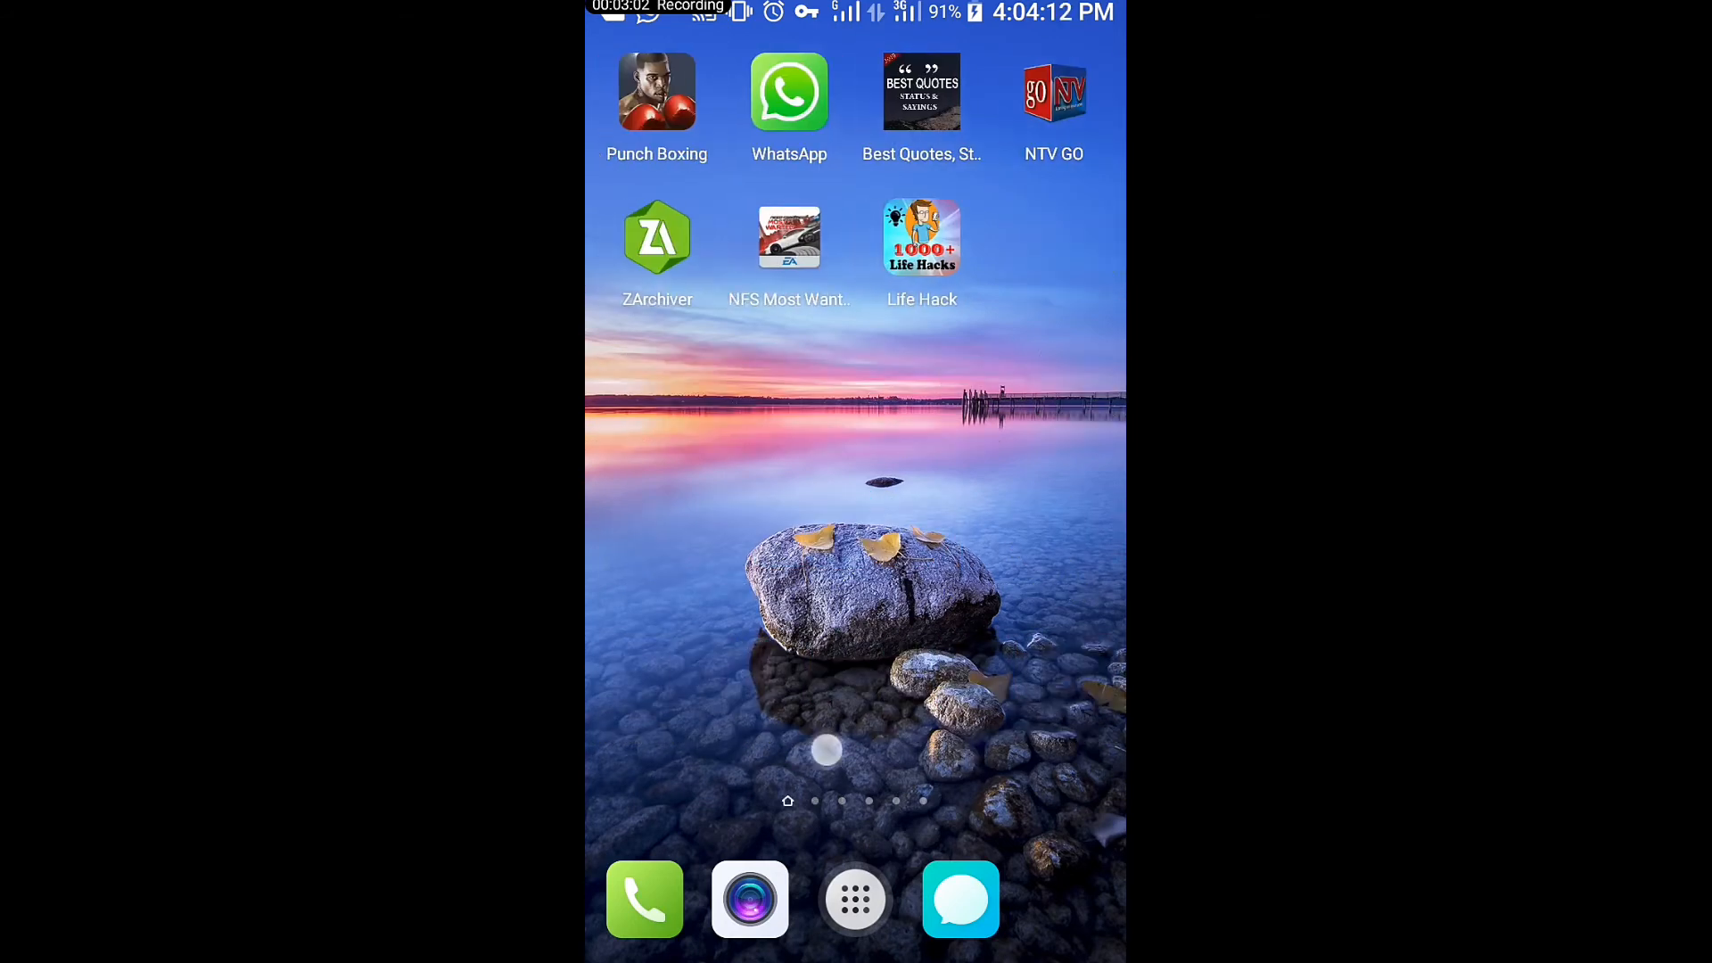
- Reopen Lyra from the home screen and answer No to the Quit question
scroll("left", 3)
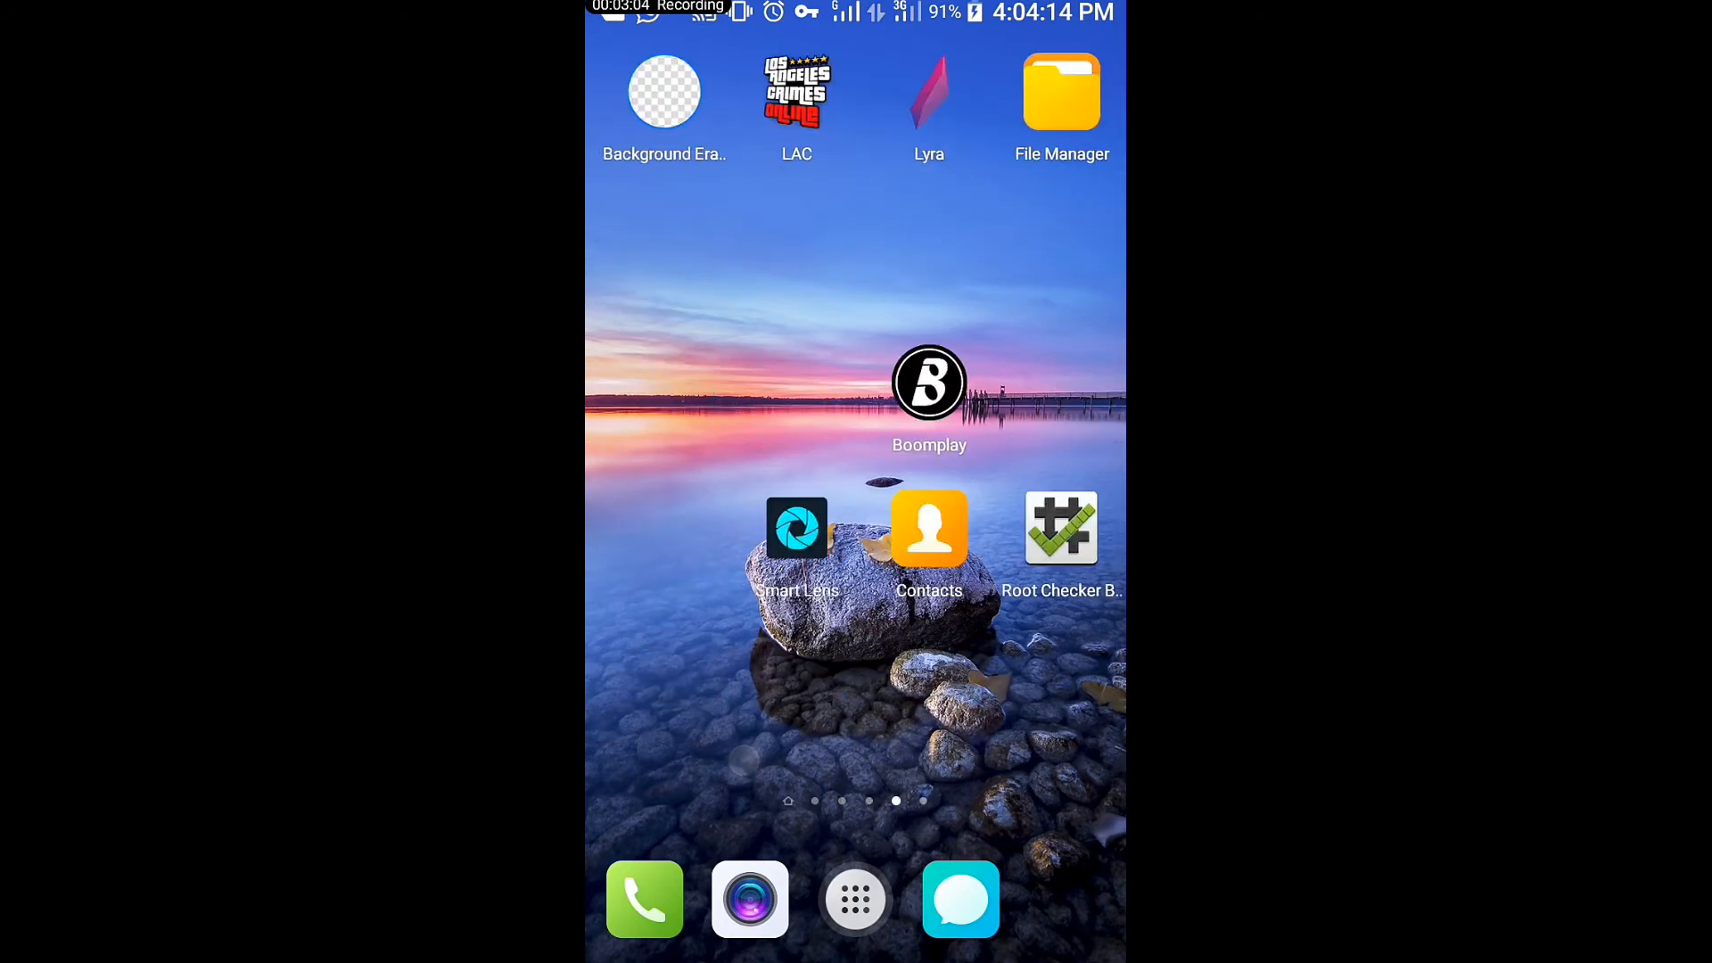
left_click(927, 89)
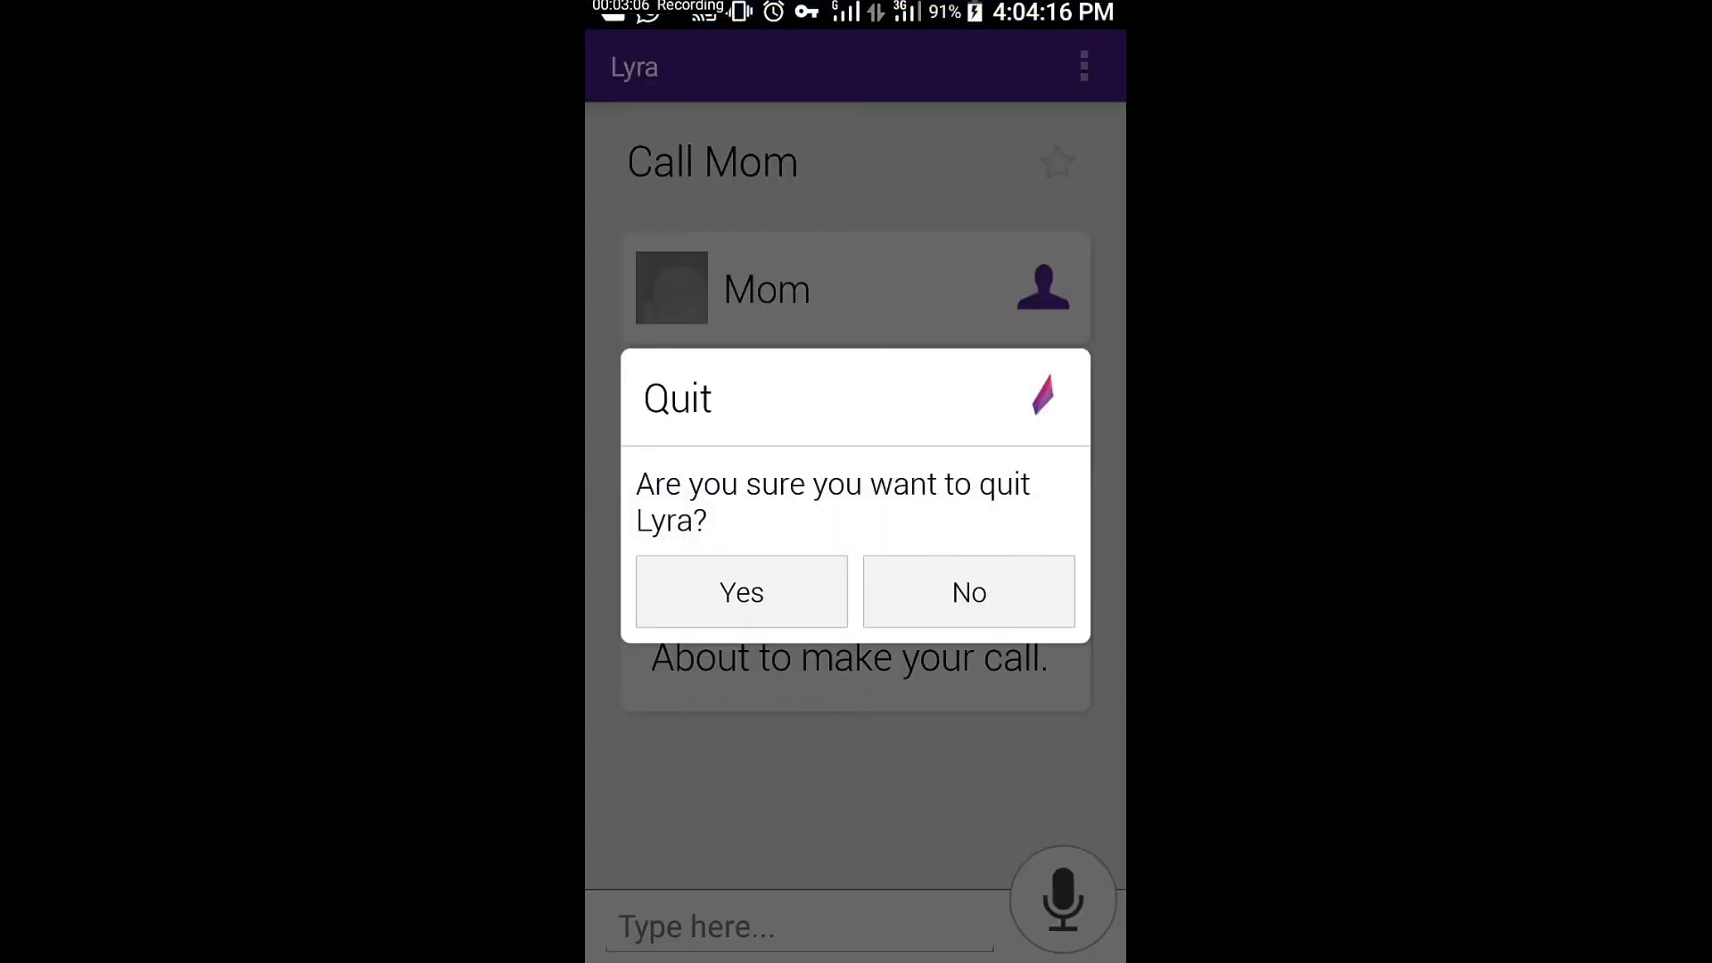
left_click(969, 590)
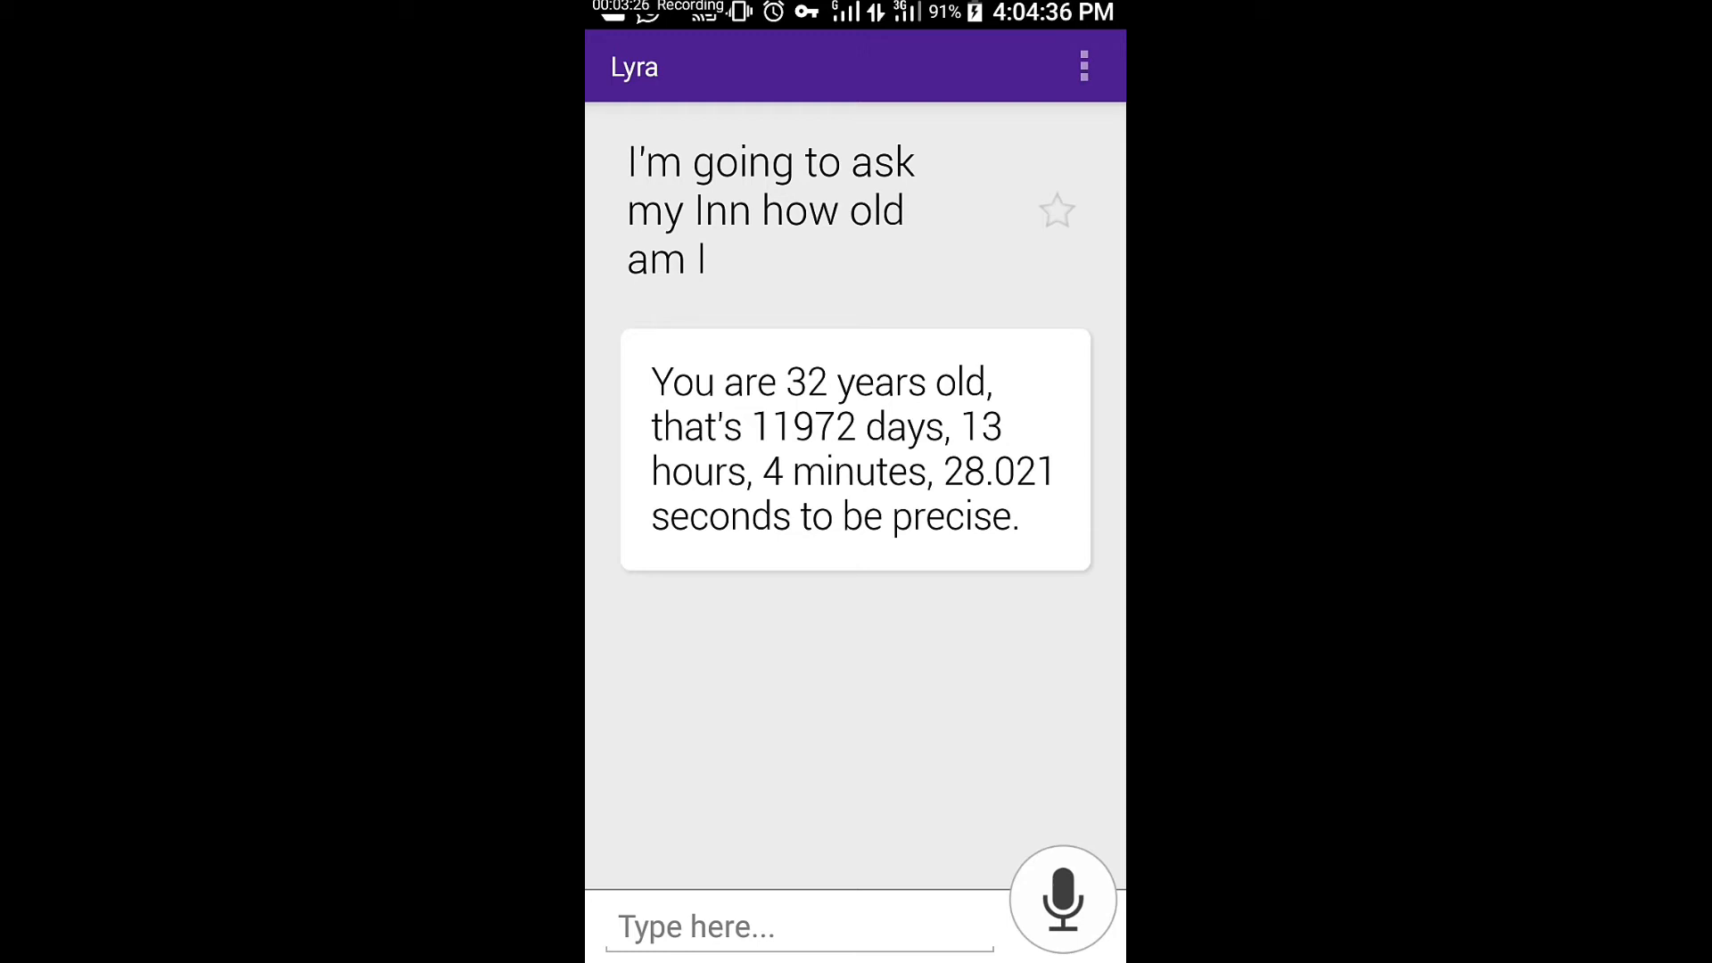
- Ask the assistant your age by voice and thank it for the answer
left_click(1059, 906)
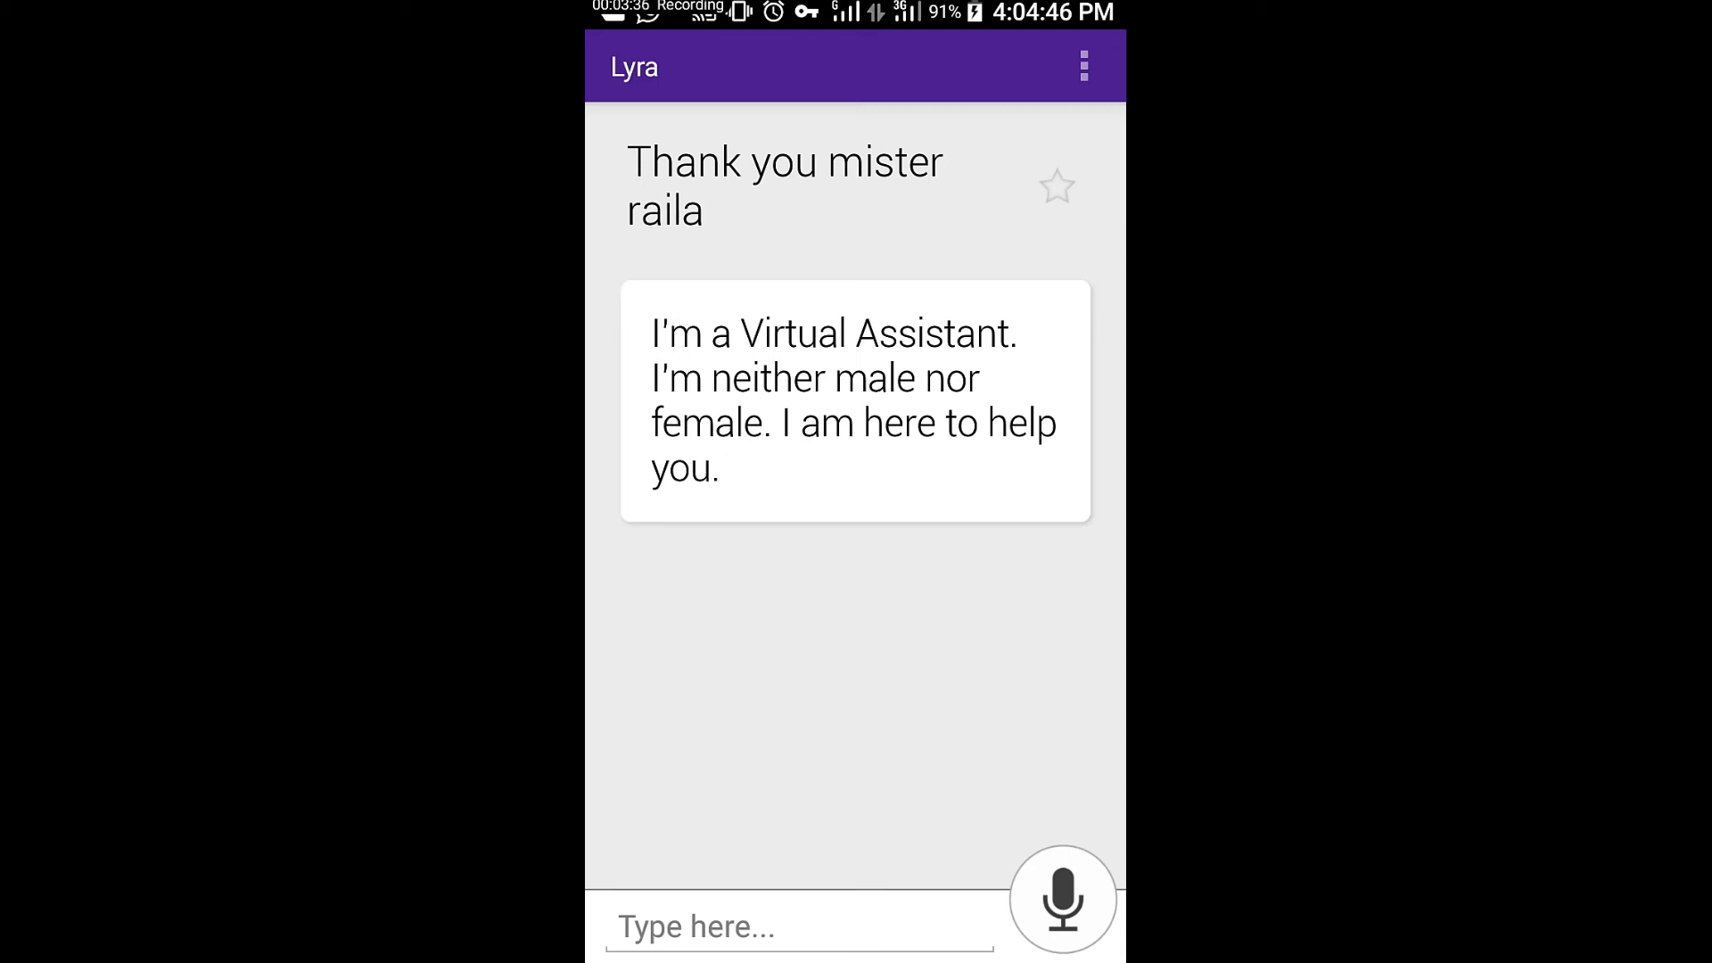
left_click(1061, 906)
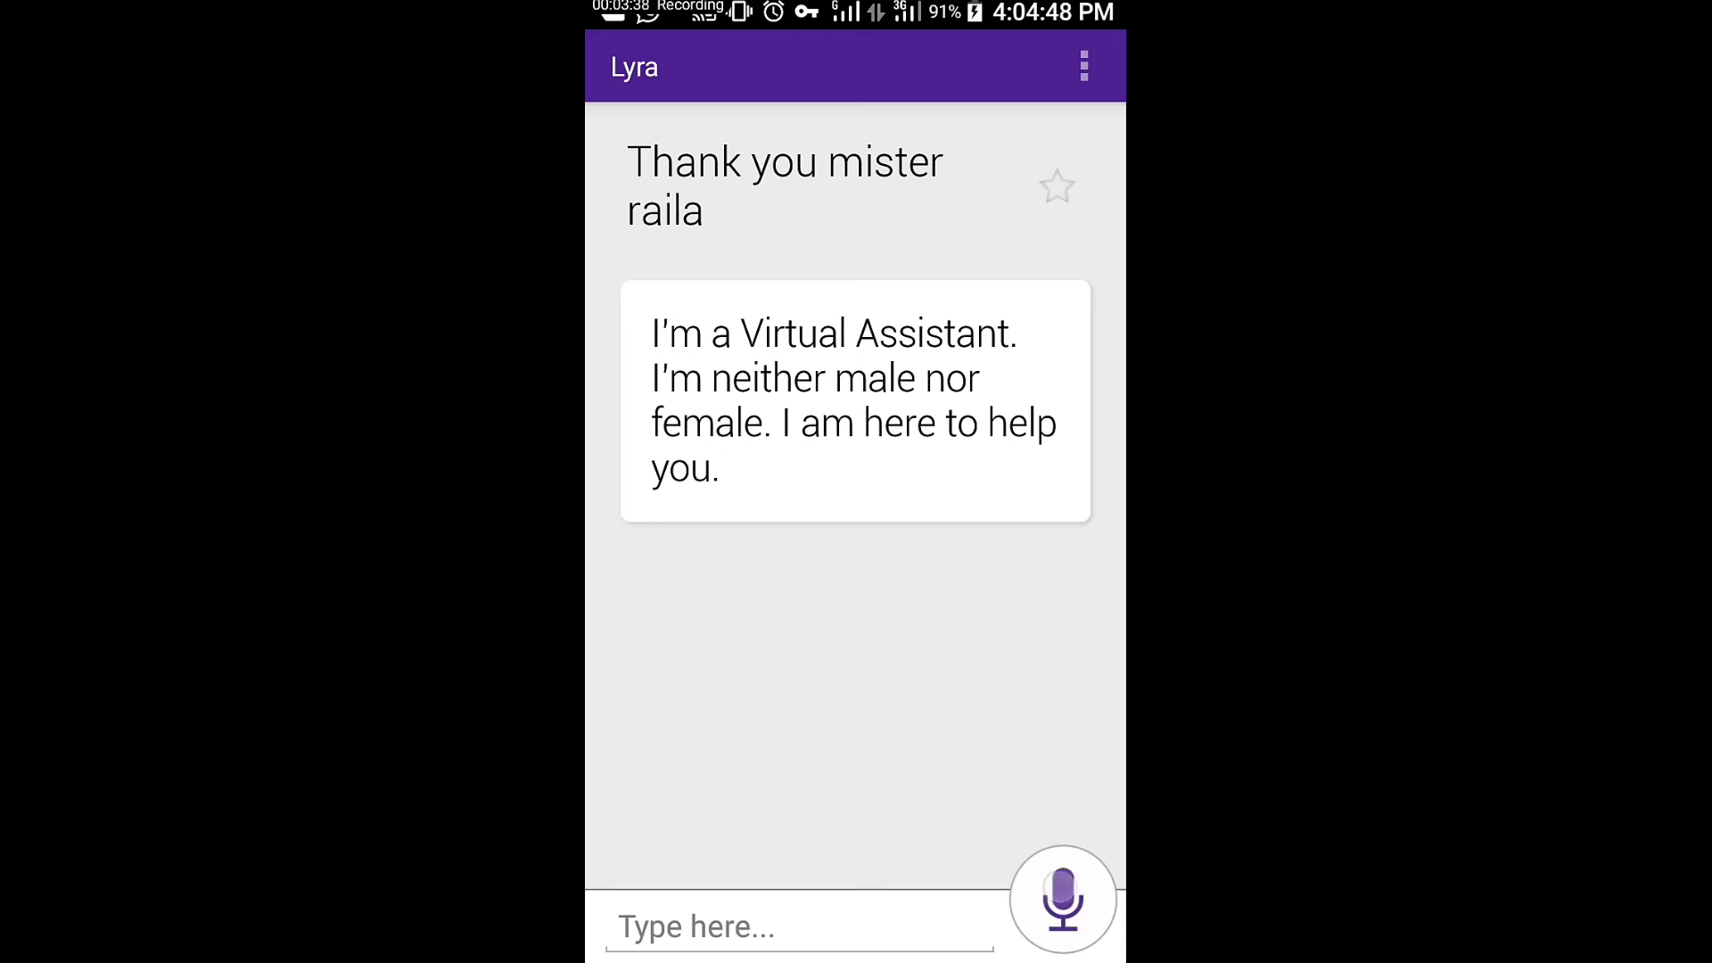